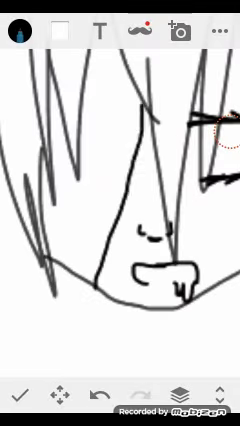
- Tap the top-toolbar brush icon to show the brush styles and colour palette
left_click(18, 30)
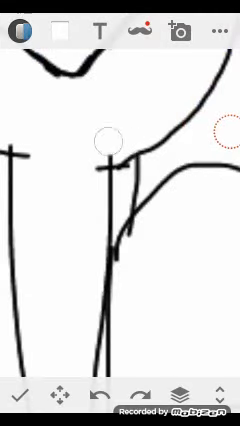
left_click(20, 30)
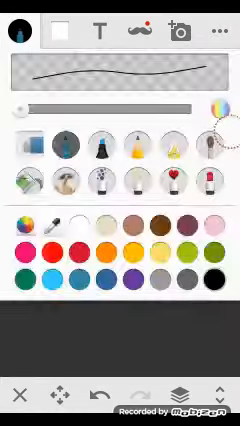